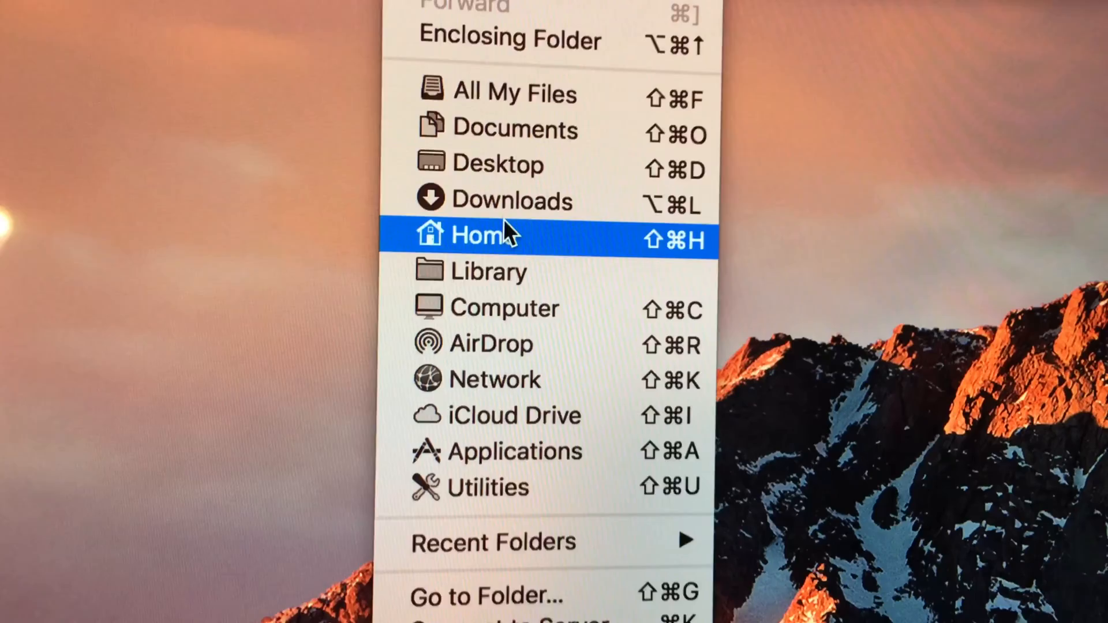
- Navigate into the user Library's Preferences folder
left_click(488, 272)
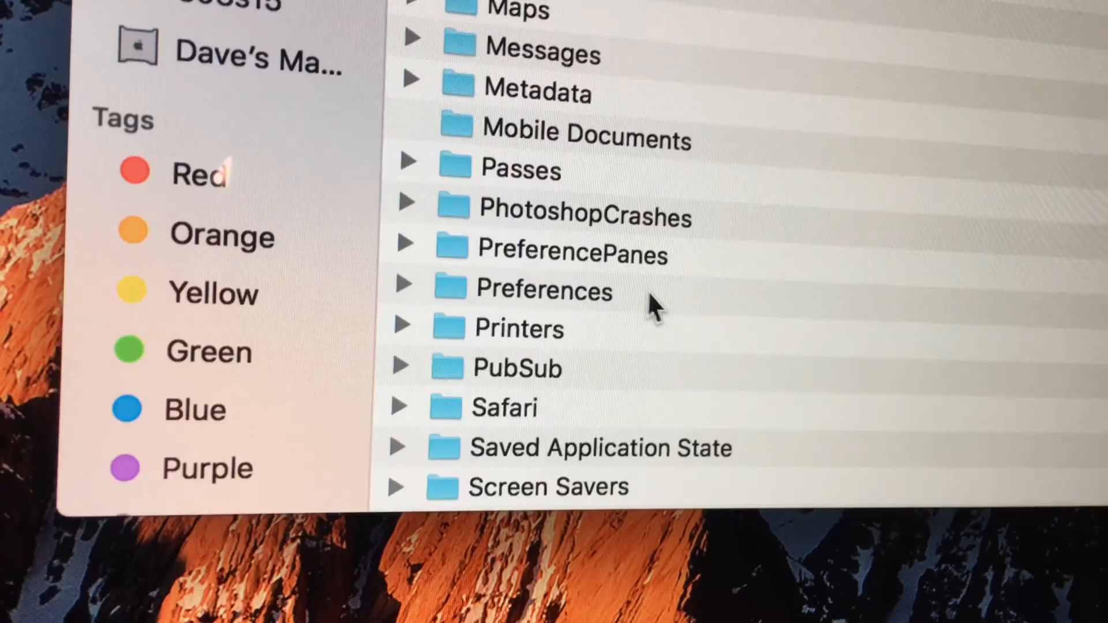
left_click(543, 305)
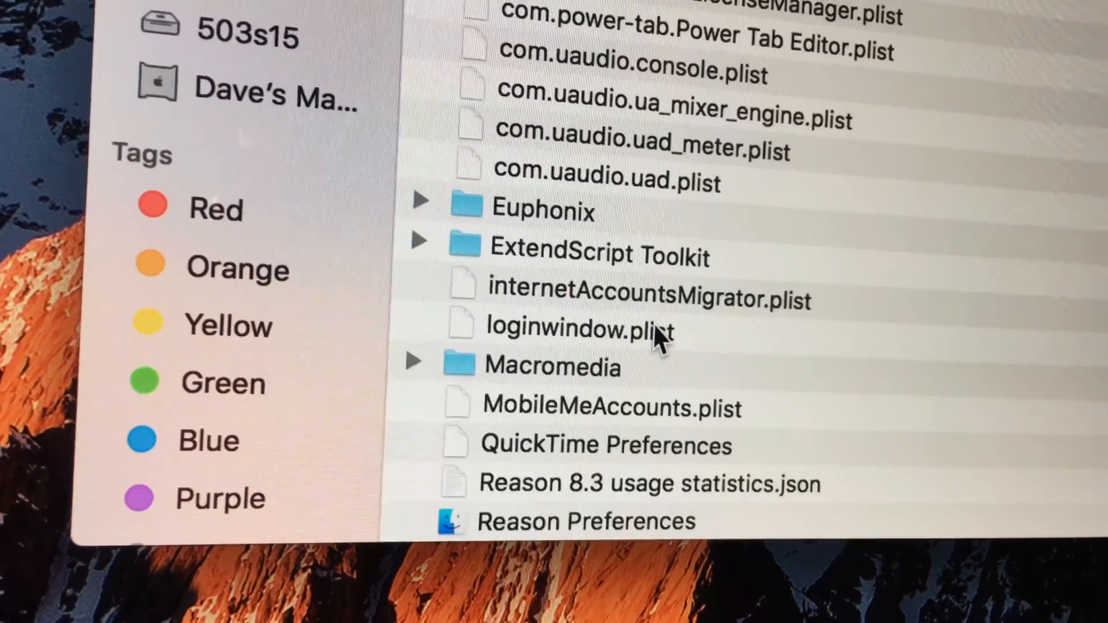
- Locate the com.uaudio plist files and select com.uaudio.console.plist for deletion
scroll("up", 3)
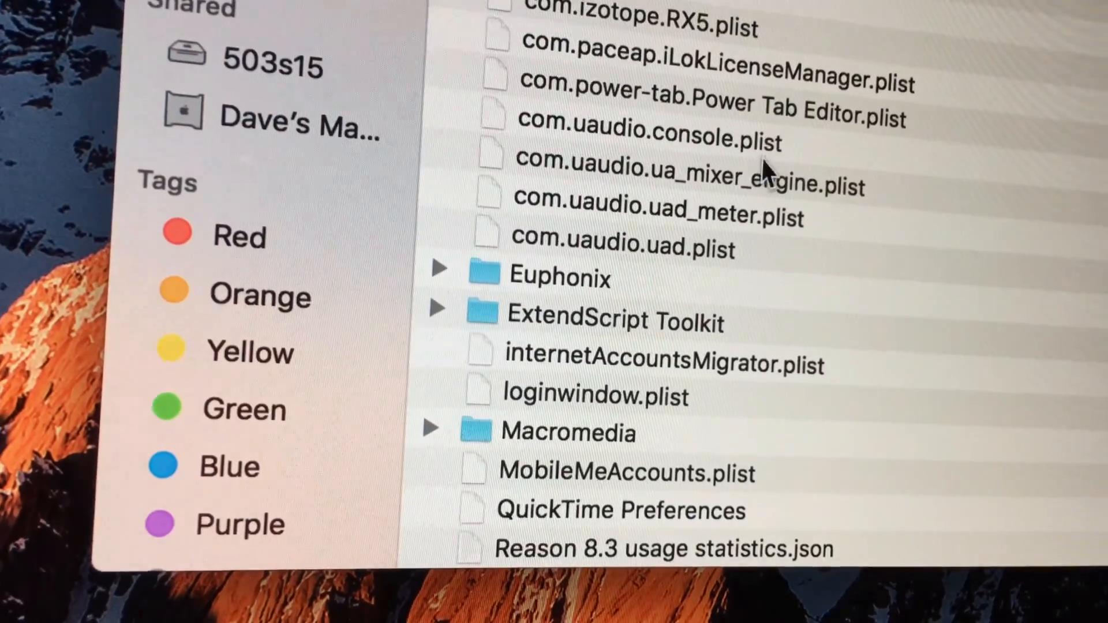
left_click(643, 138)
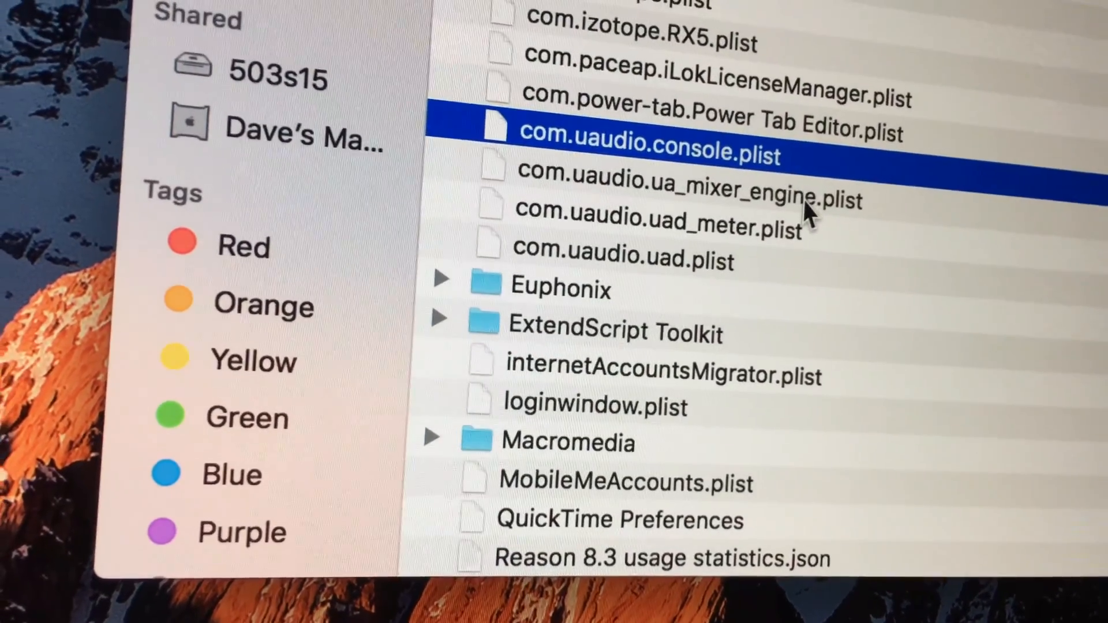